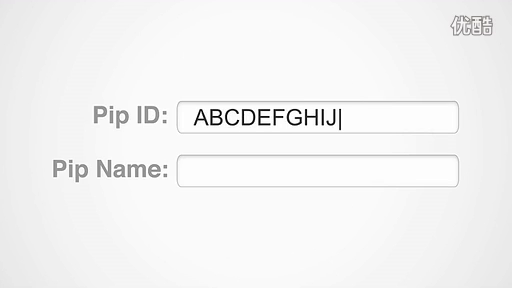
pyautogui.write('Front Do')
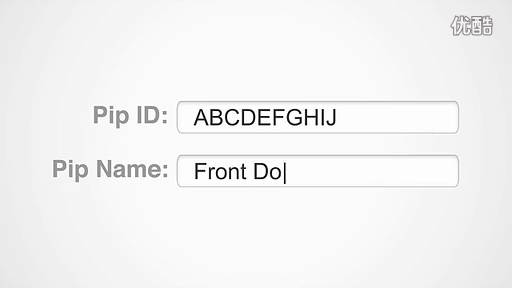